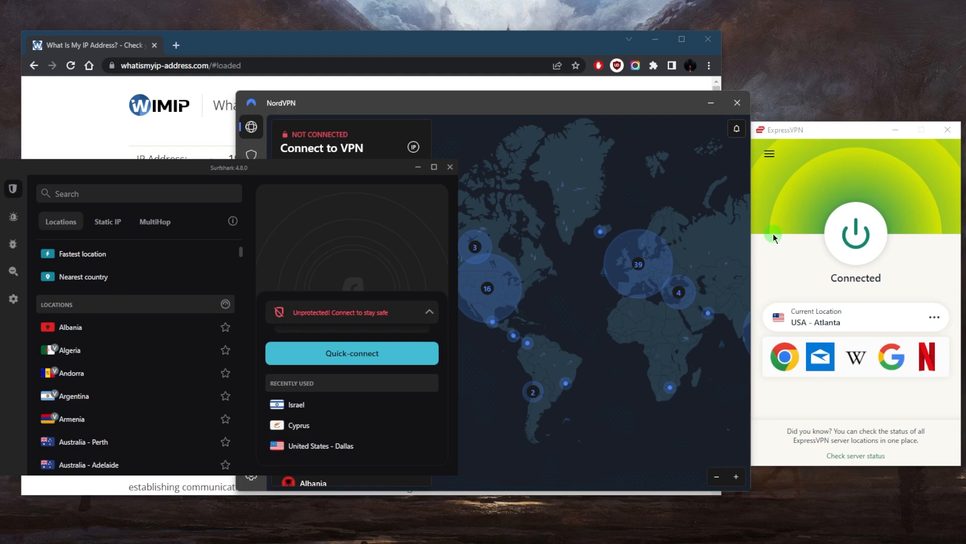
mouse_move(809, 244)
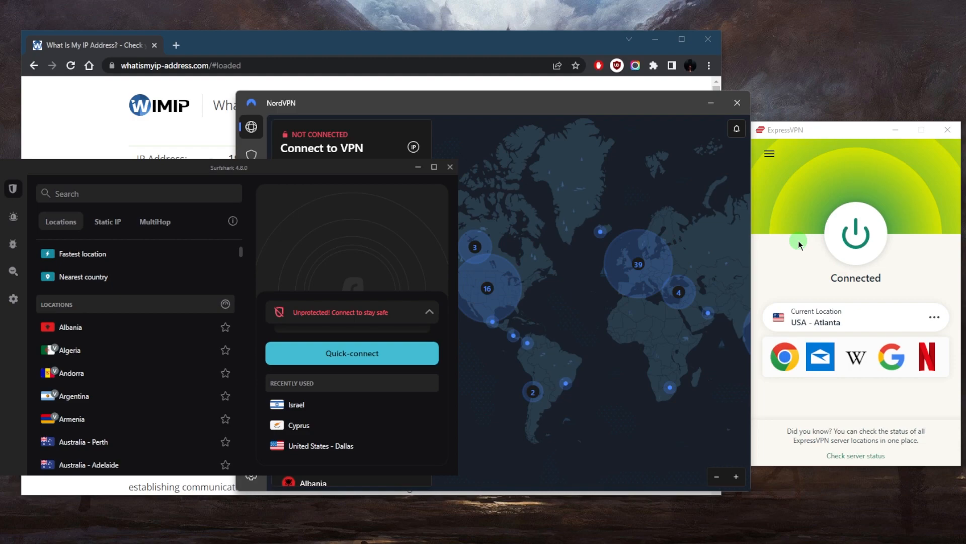
mouse_move(812, 257)
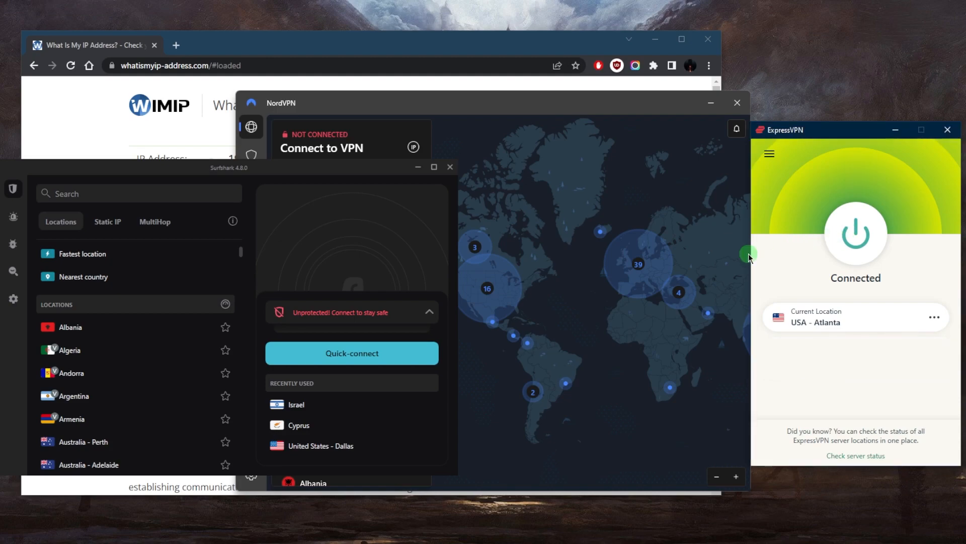
Bring the whatismyip-address.com page forward, showing an Atlanta, United States IP from Clouvider Limited
left_click(855, 234)
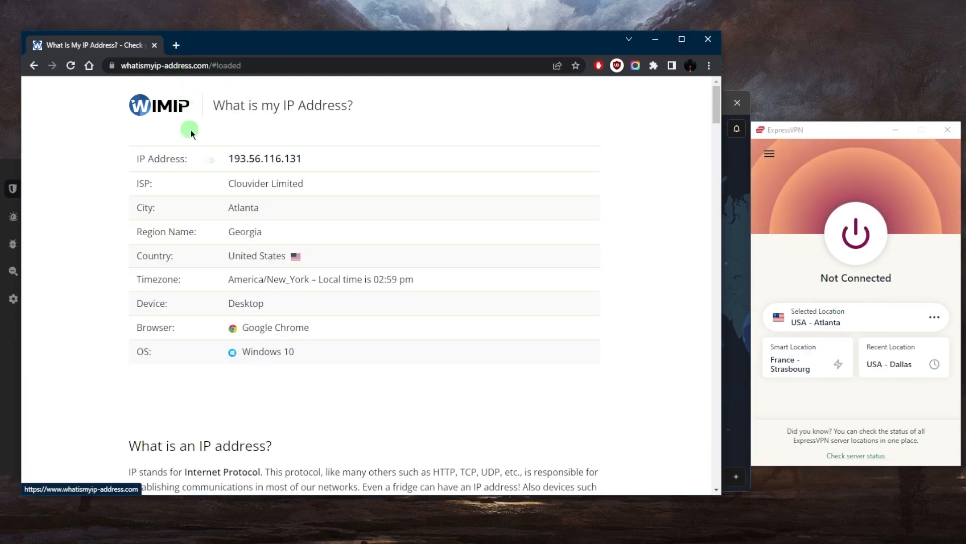
mouse_move(310, 188)
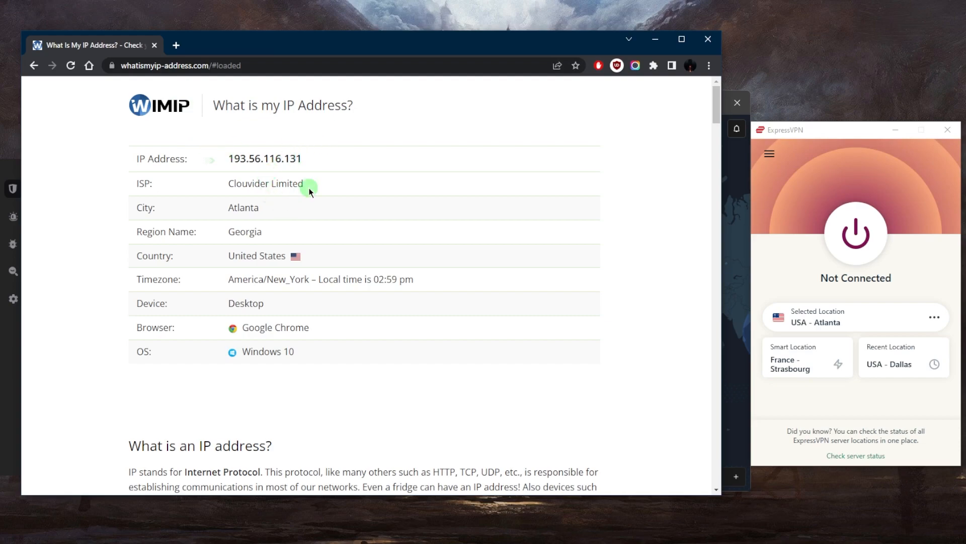
mouse_move(641, 242)
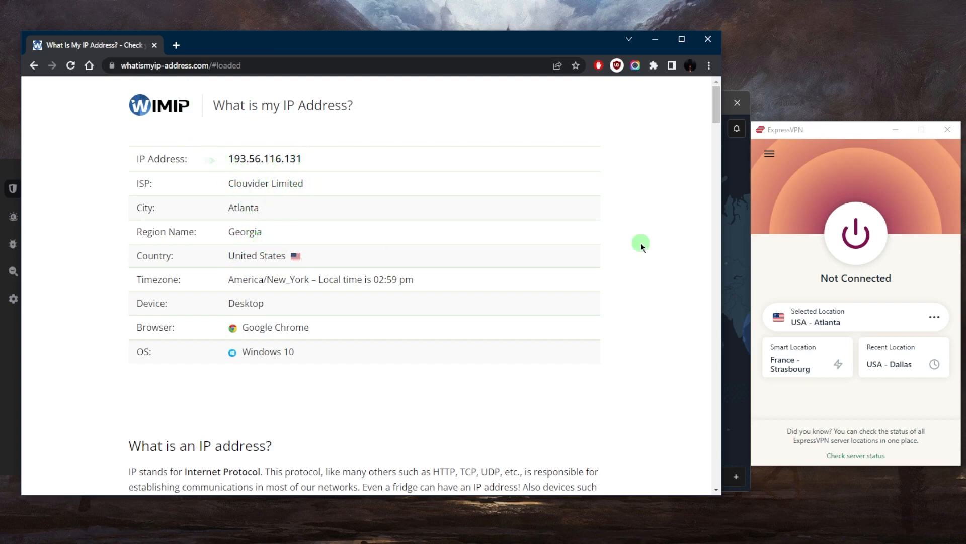
mouse_move(643, 248)
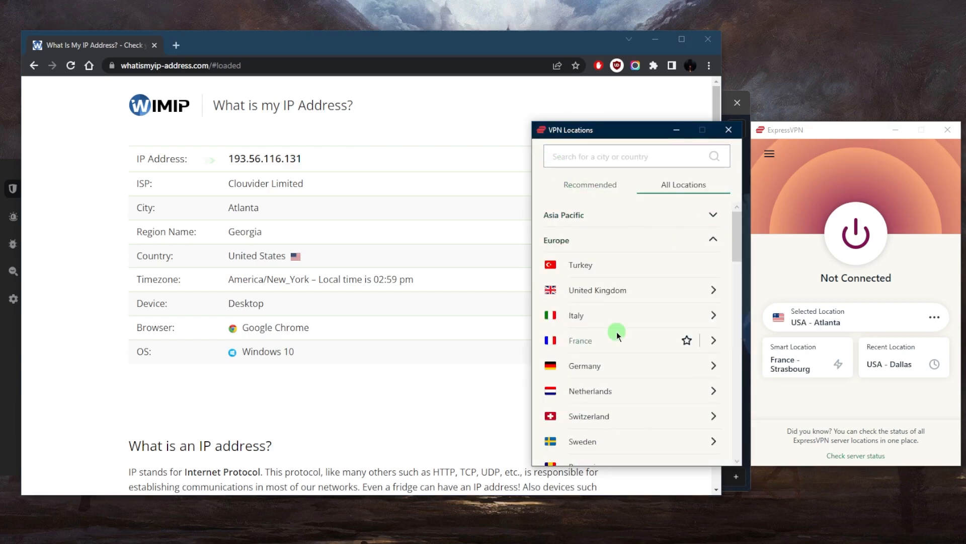
Connect ExpressVPN to the United Kingdom - East London location from the Europe list
scroll("down", 3)
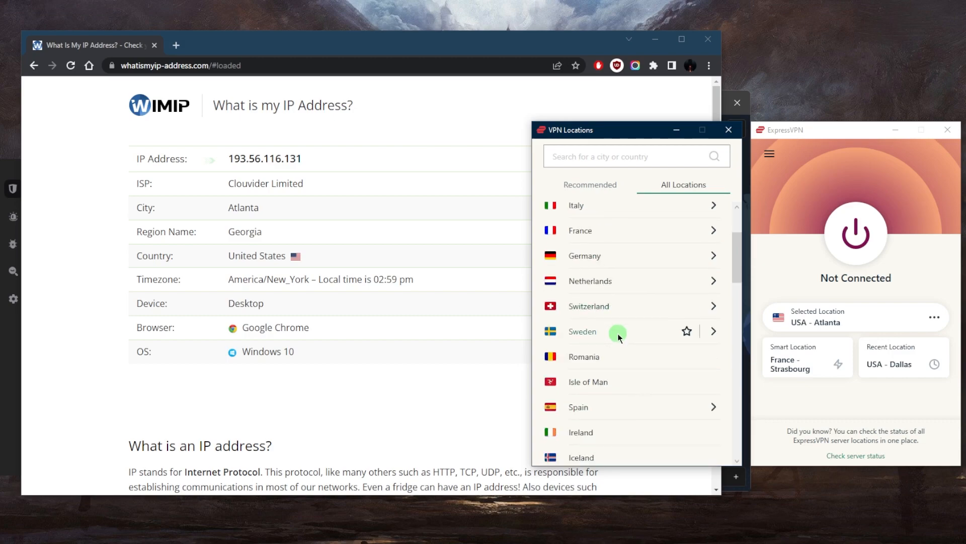
scroll("down", 3)
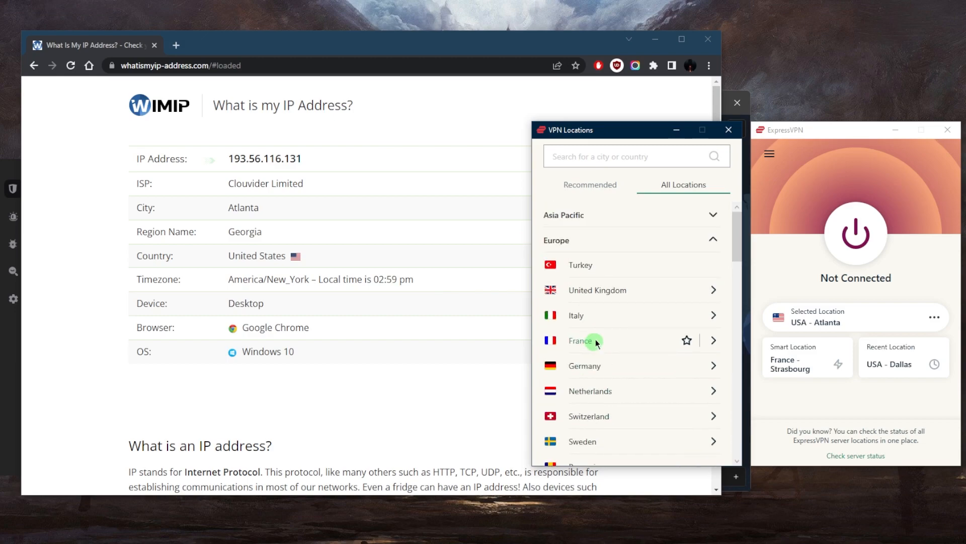
left_click(597, 290)
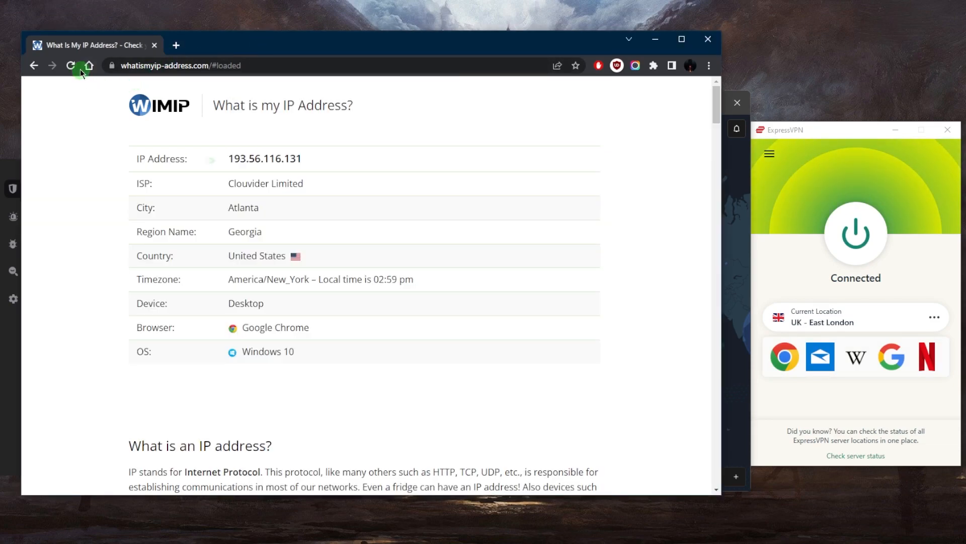
Reload the IP lookup so it reports a London, United Kingdom address from Ipxo Limited
left_click(70, 65)
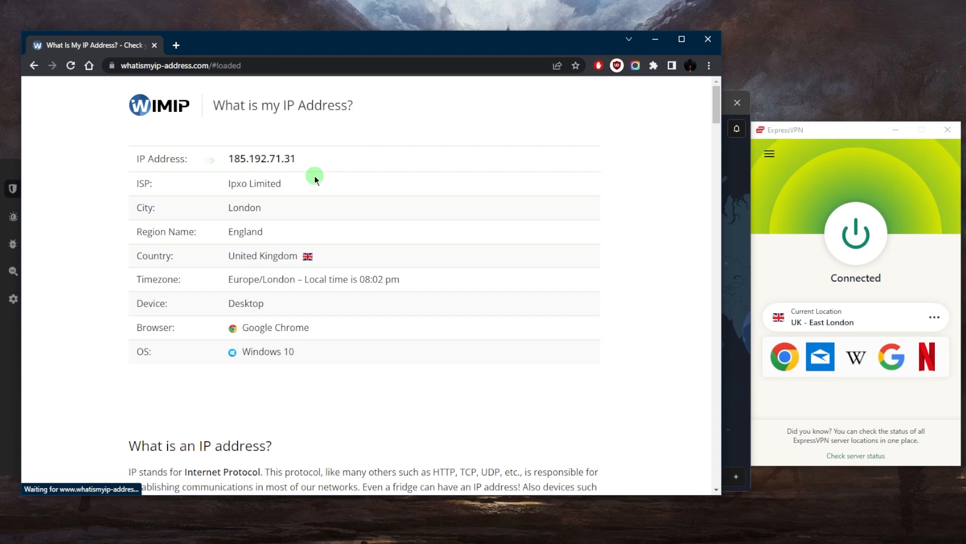
mouse_move(664, 372)
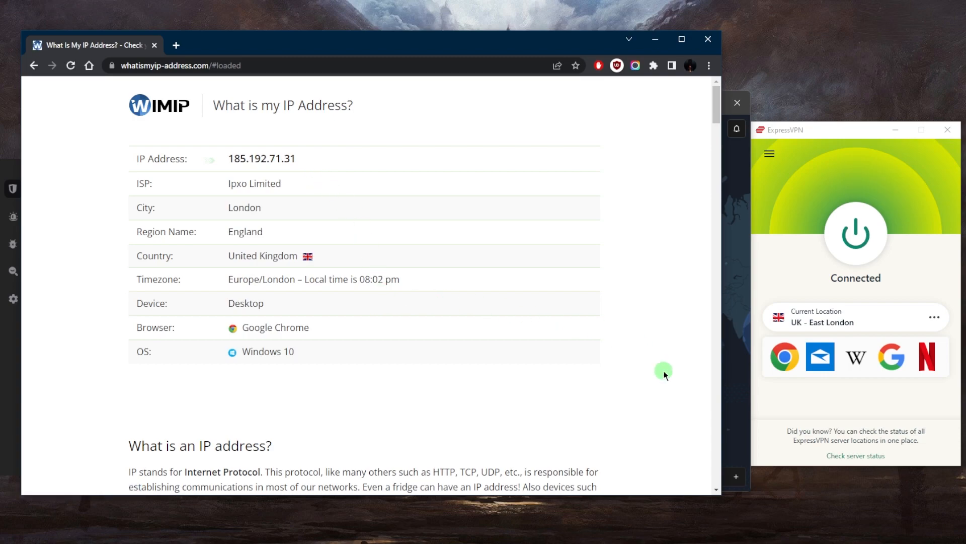
mouse_move(313, 282)
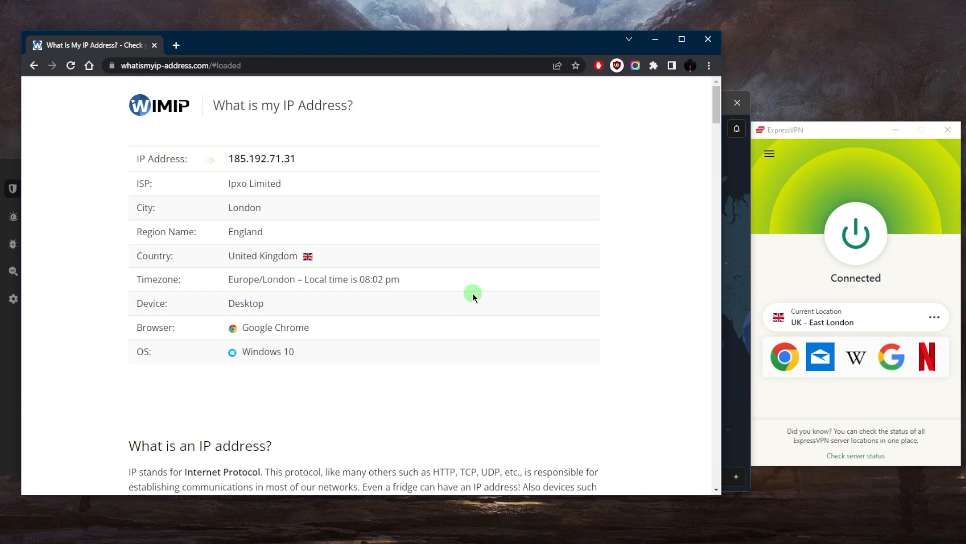
mouse_move(644, 395)
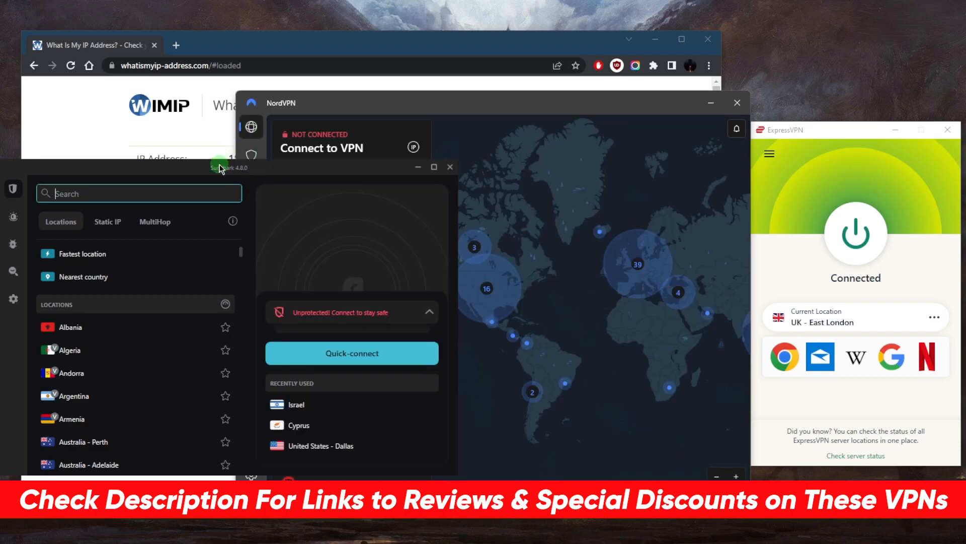
mouse_move(553, 171)
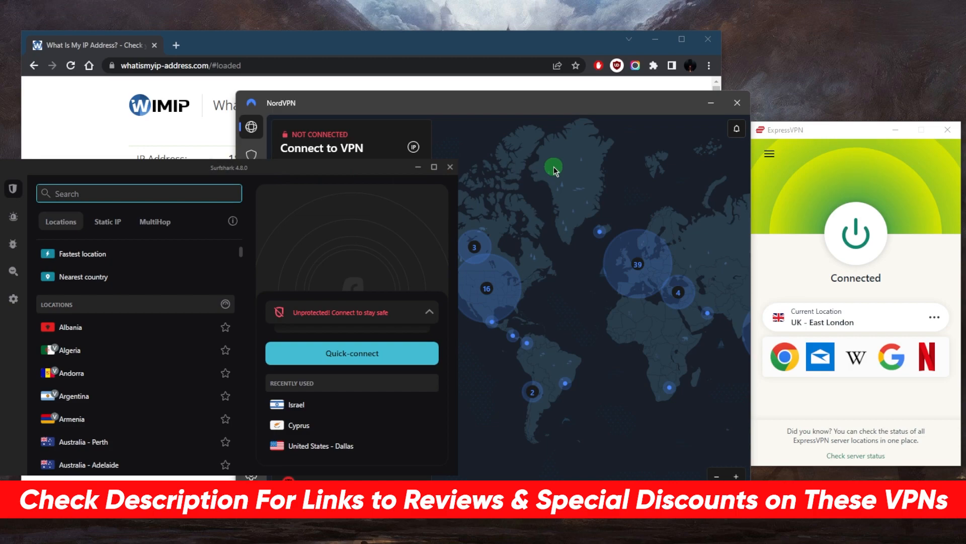
mouse_move(549, 240)
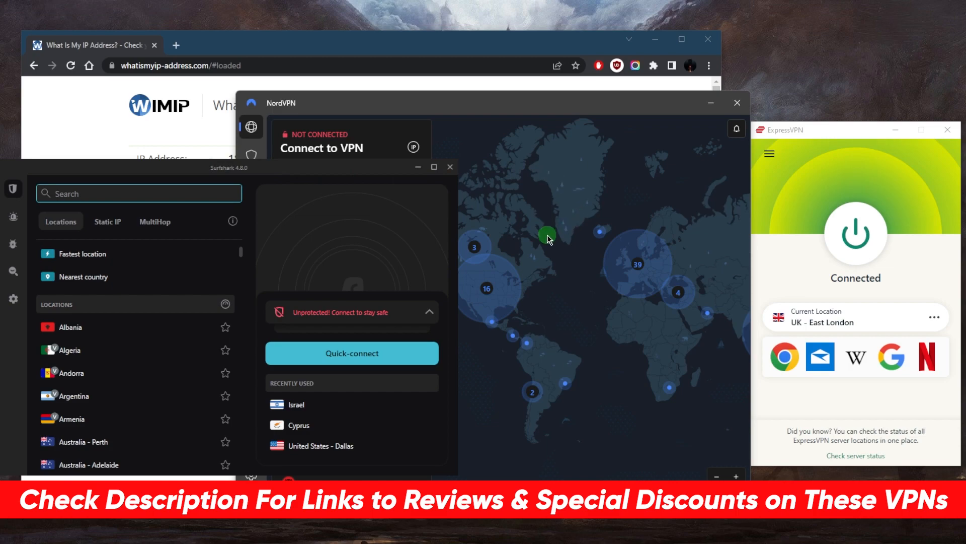